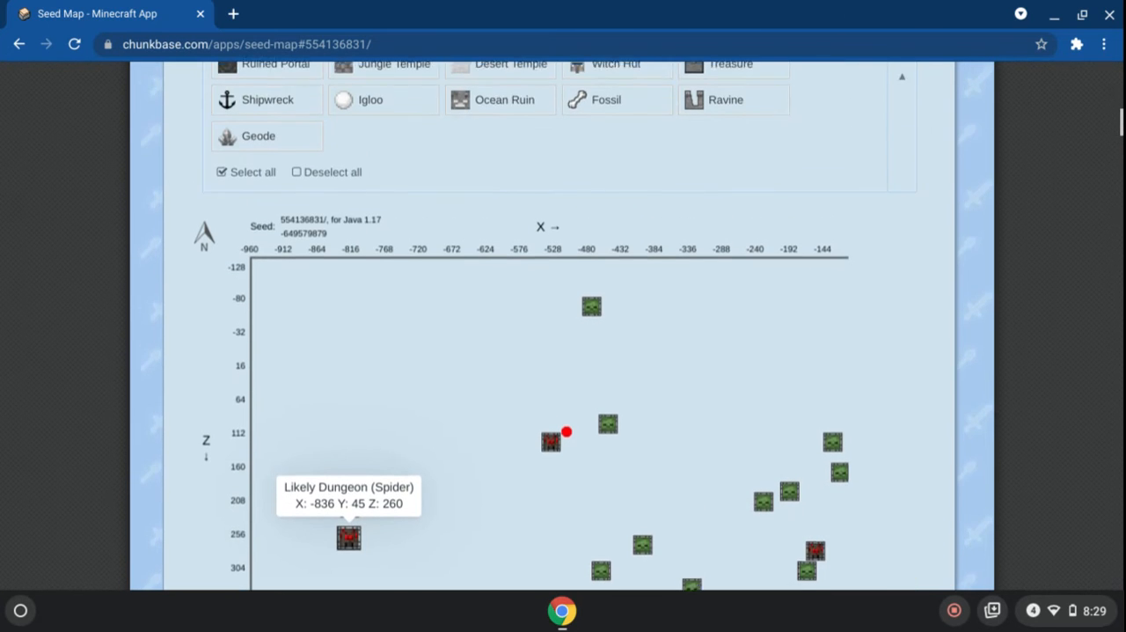
- Delete the trailing slash so seed 554136831 reloads, and view the plotted dungeons
scroll(up, 3)
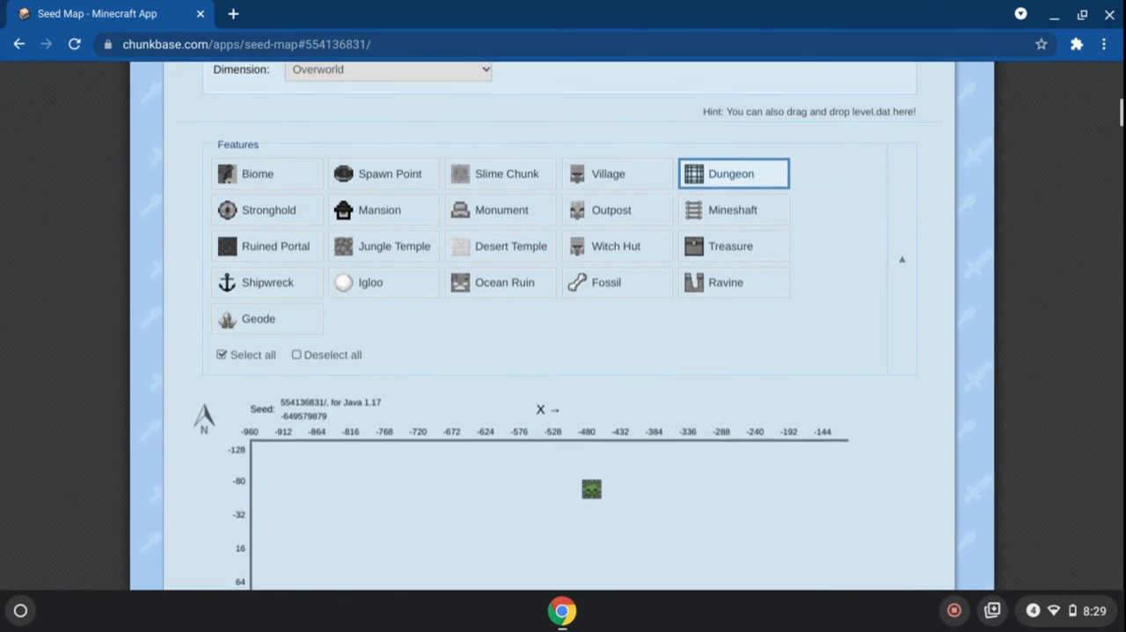
scroll(up, 3)
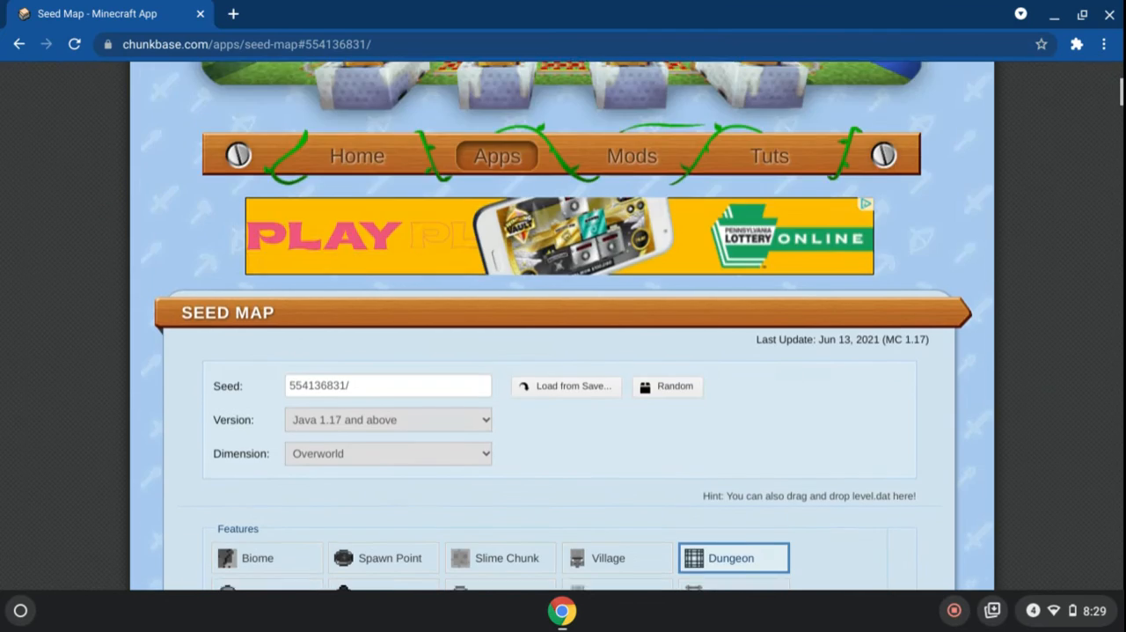
scroll(down, 3)
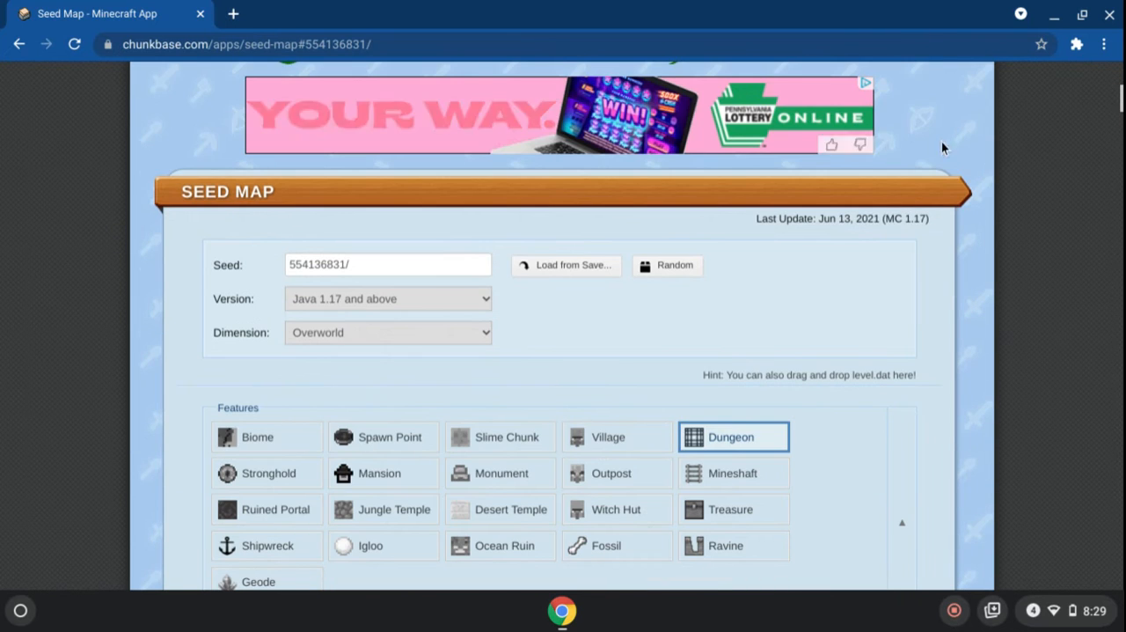
scroll(down, 3)
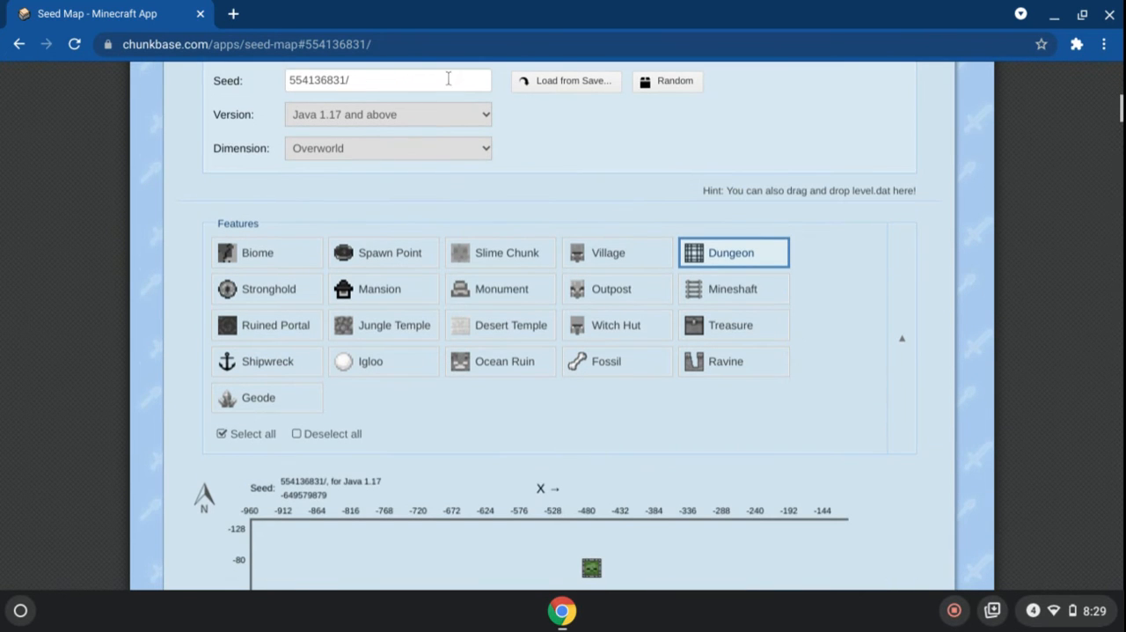
click(387, 80)
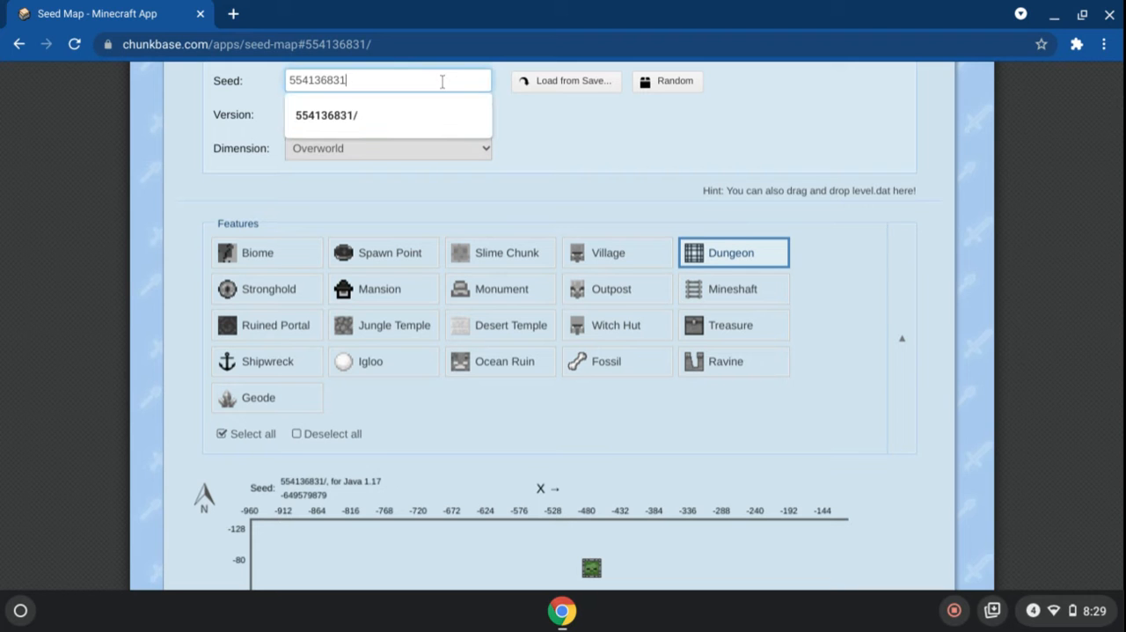
scroll(up, 3)
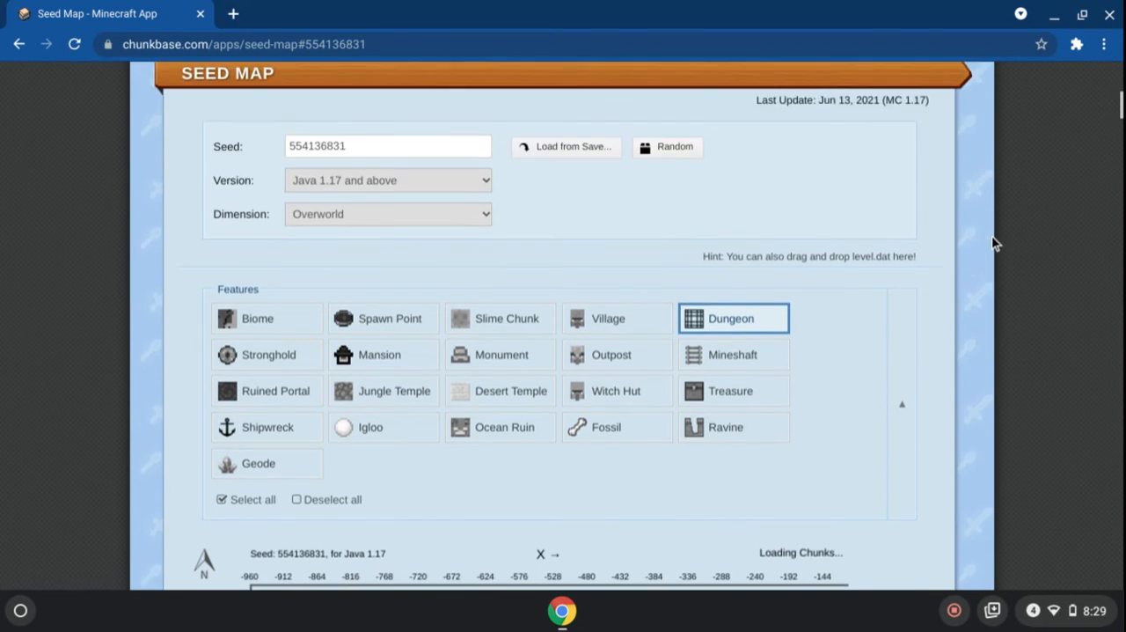
scroll(down, 3)
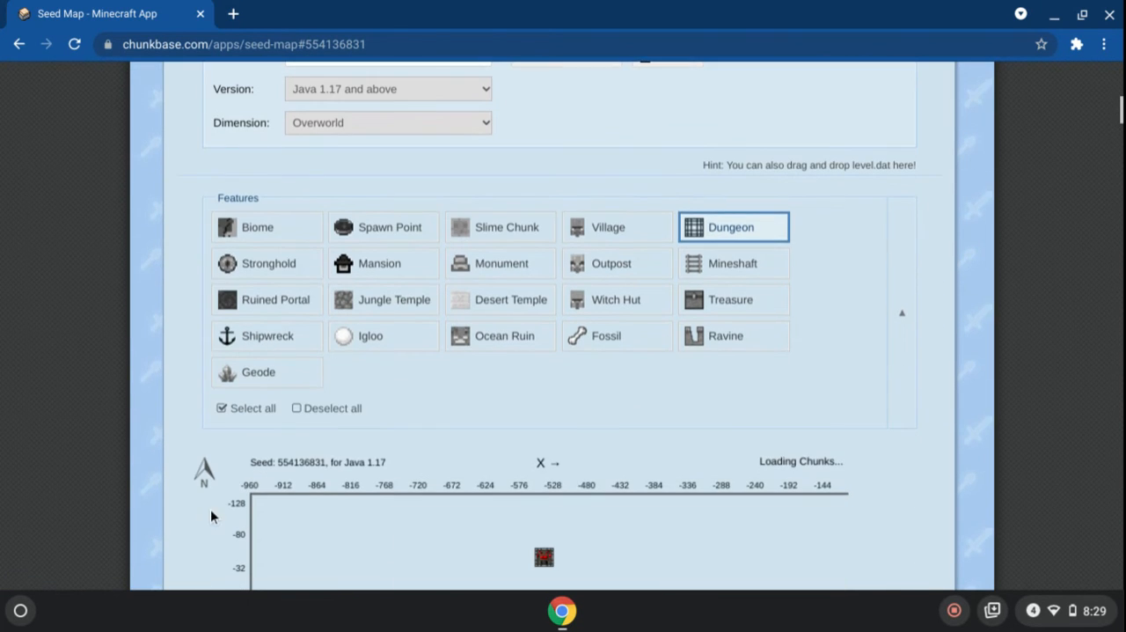
mouse_move(201, 280)
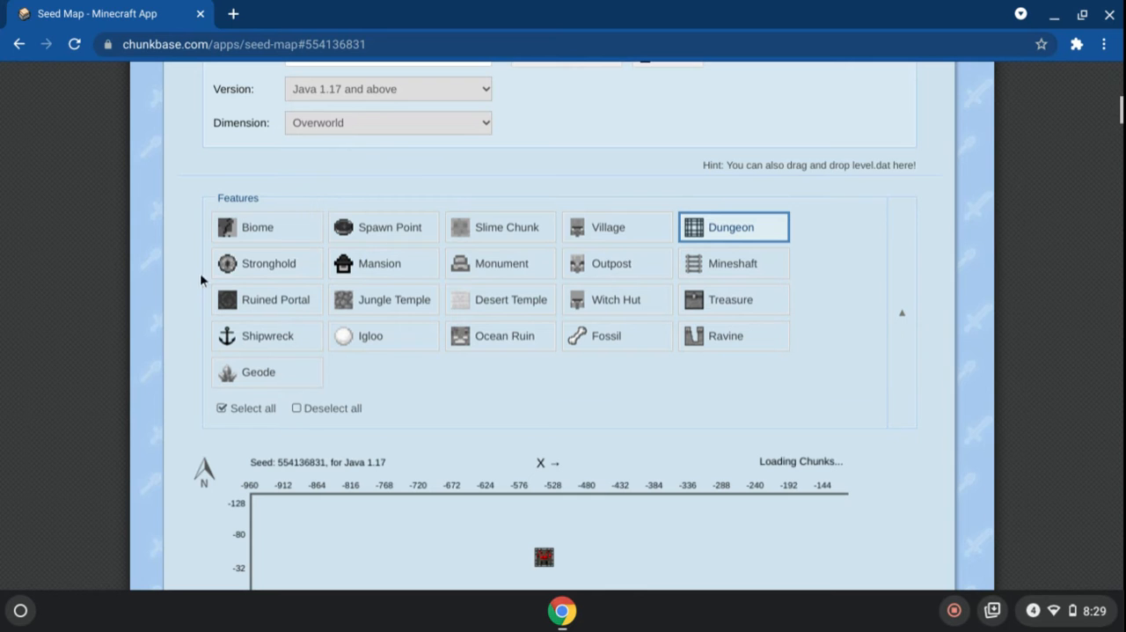
mouse_move(292, 299)
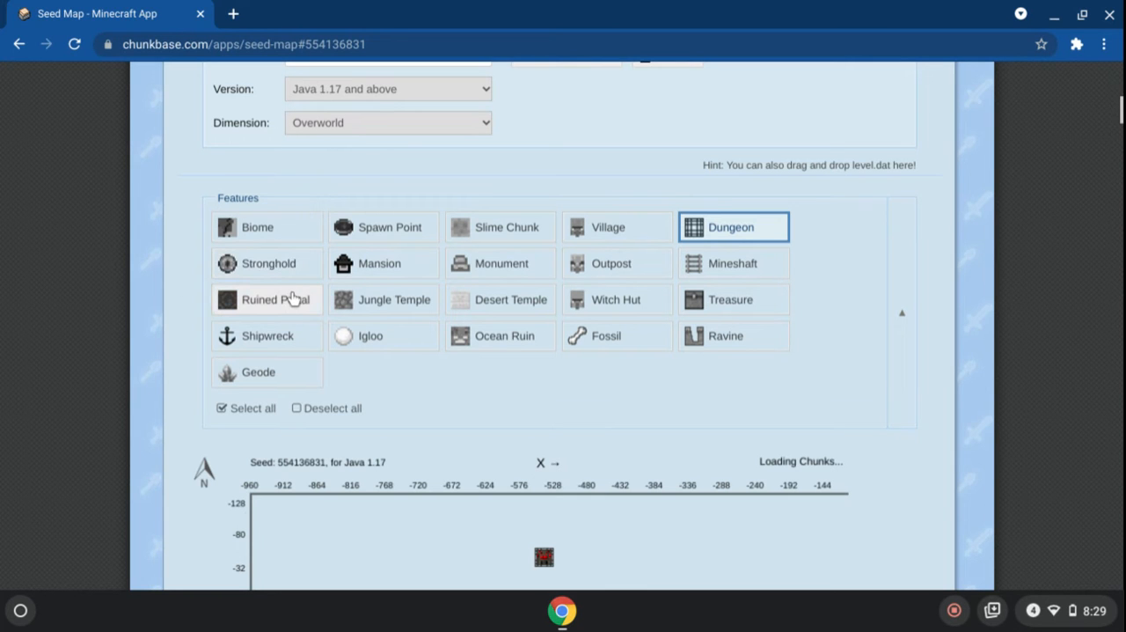
mouse_move(475, 303)
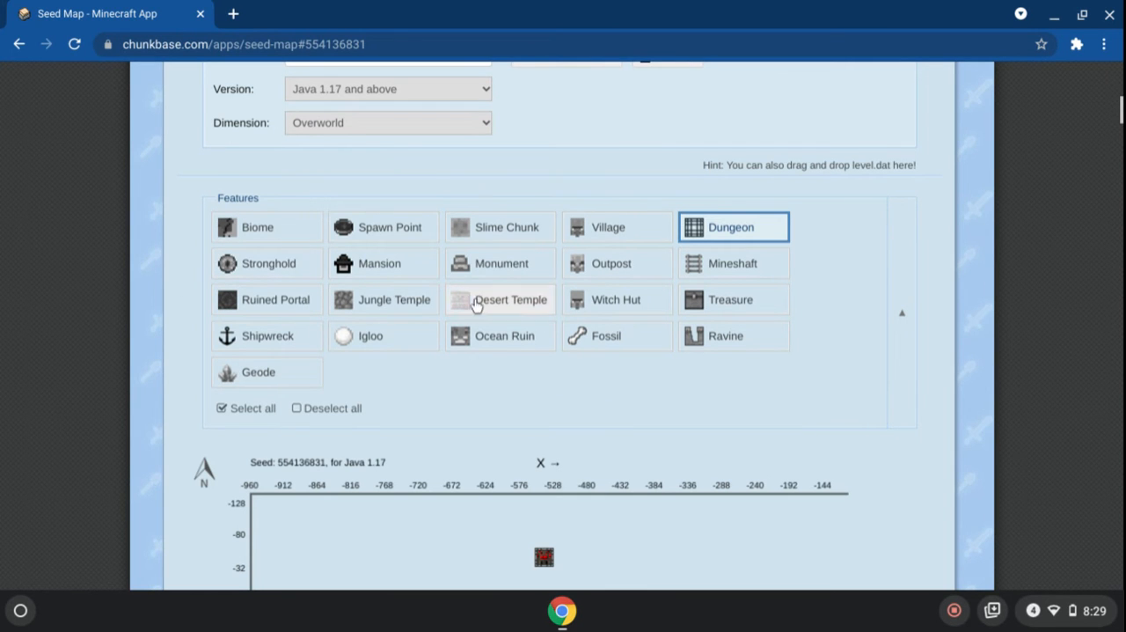
scroll(down, 3)
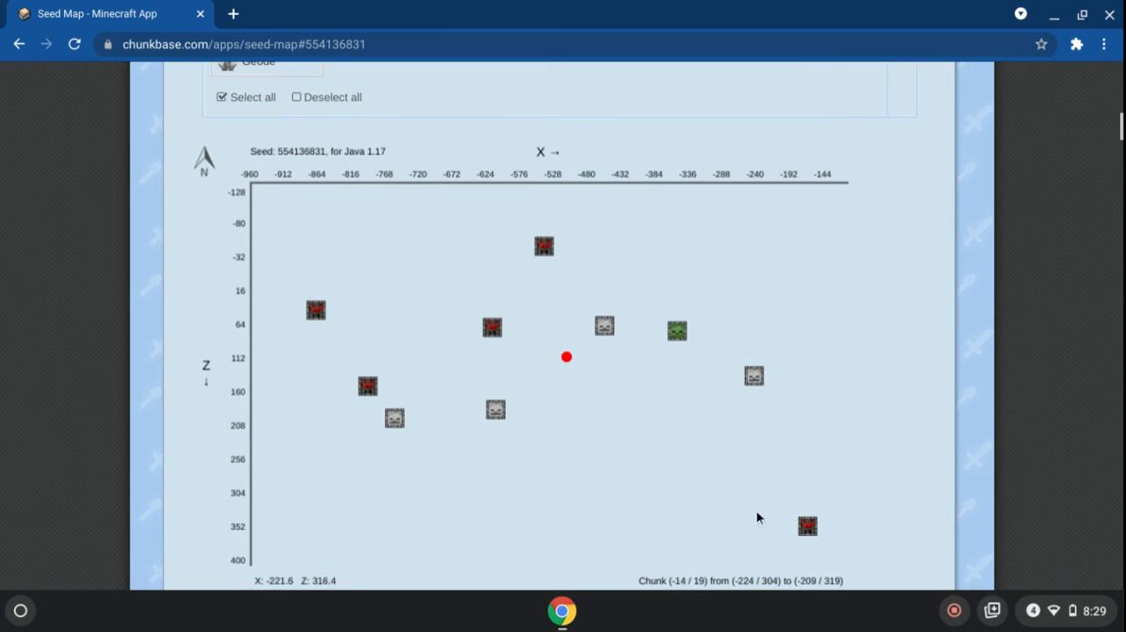
mouse_move(496, 410)
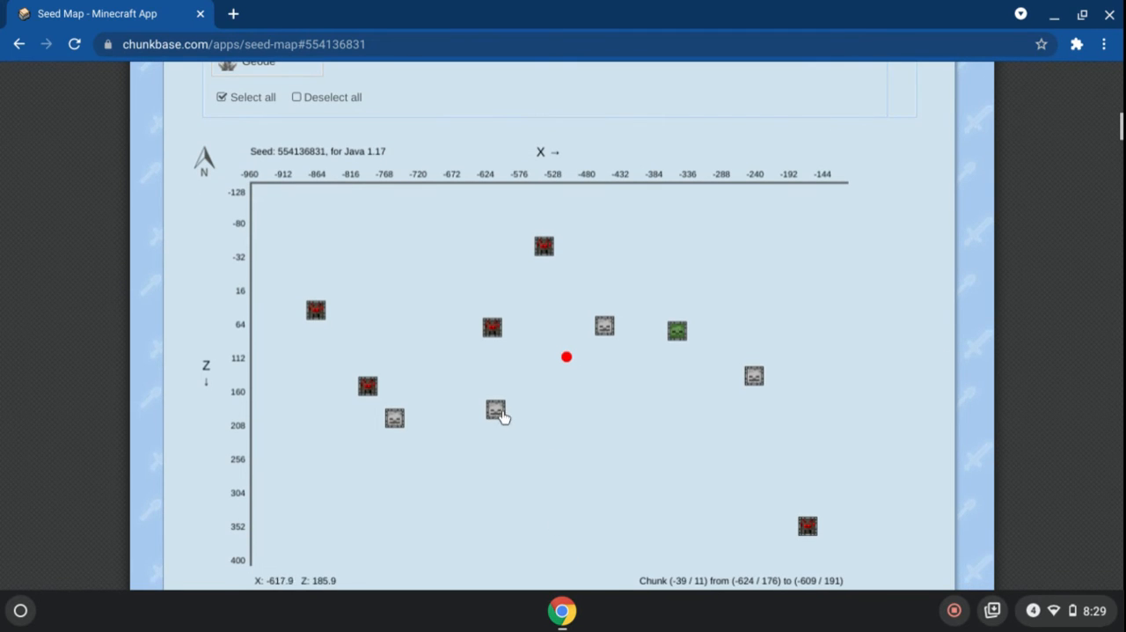
mouse_move(610, 328)
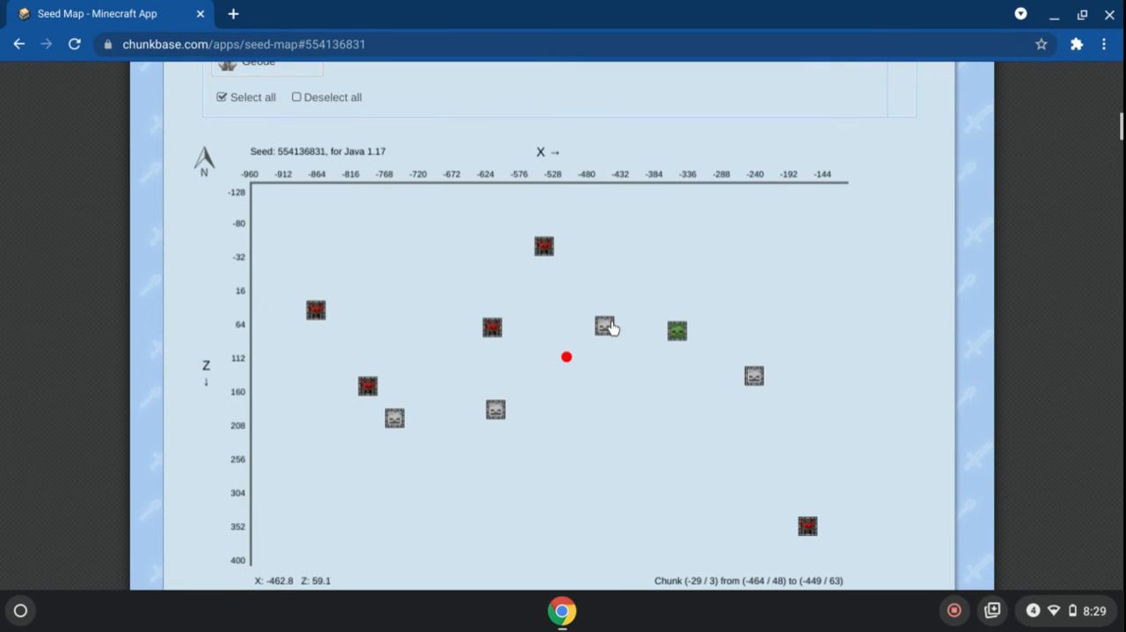
mouse_move(748, 328)
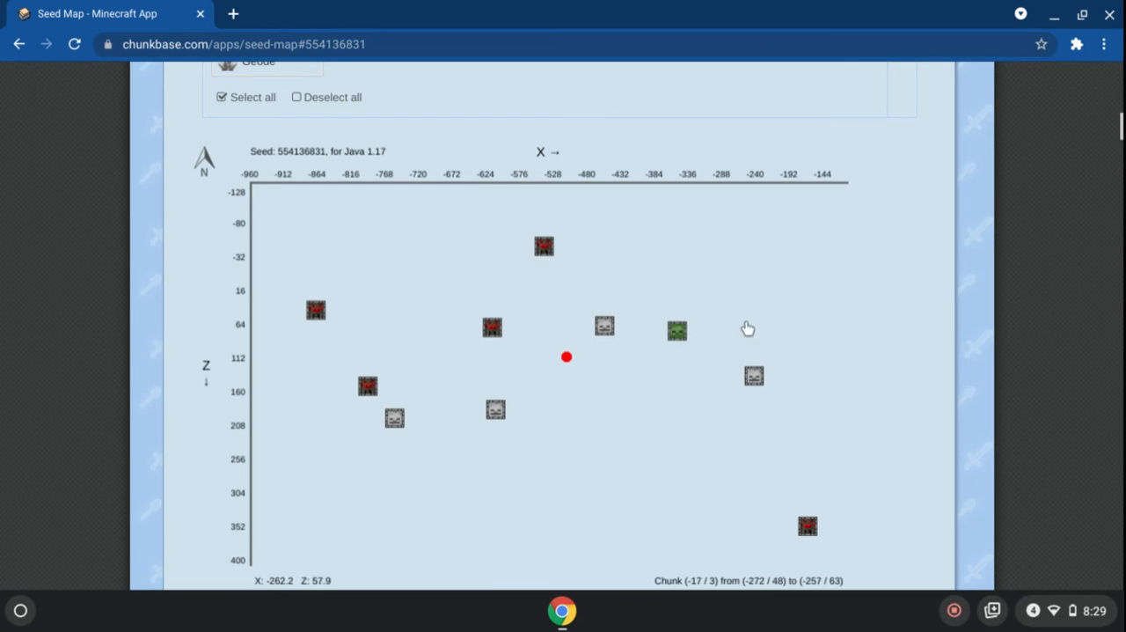
scroll(up, 3)
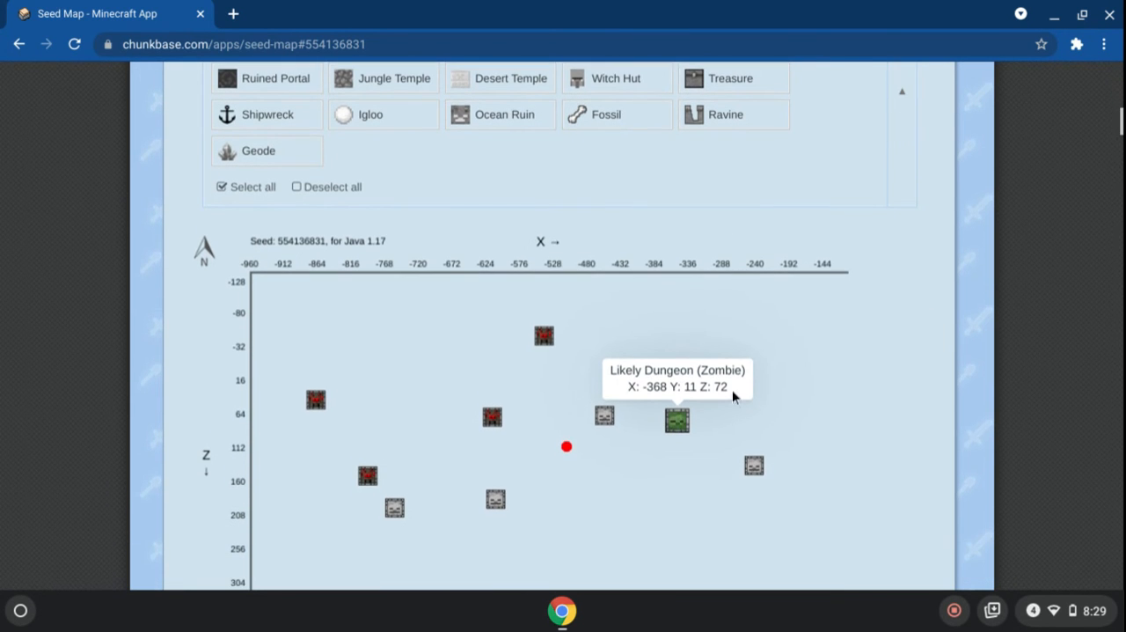
mouse_move(680, 389)
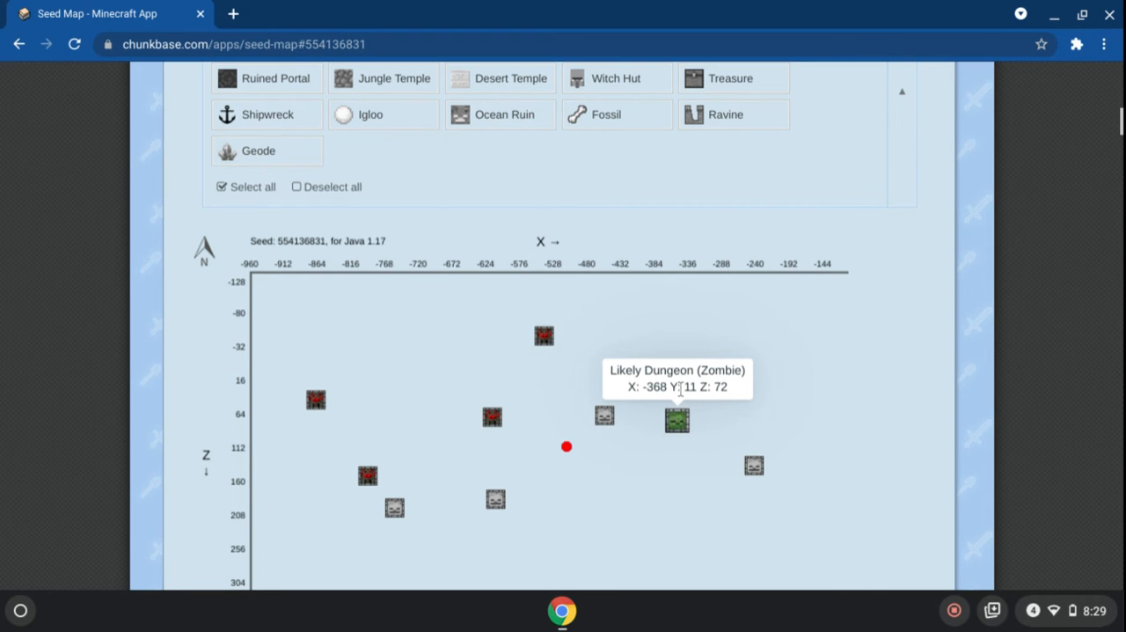
mouse_move(680, 389)
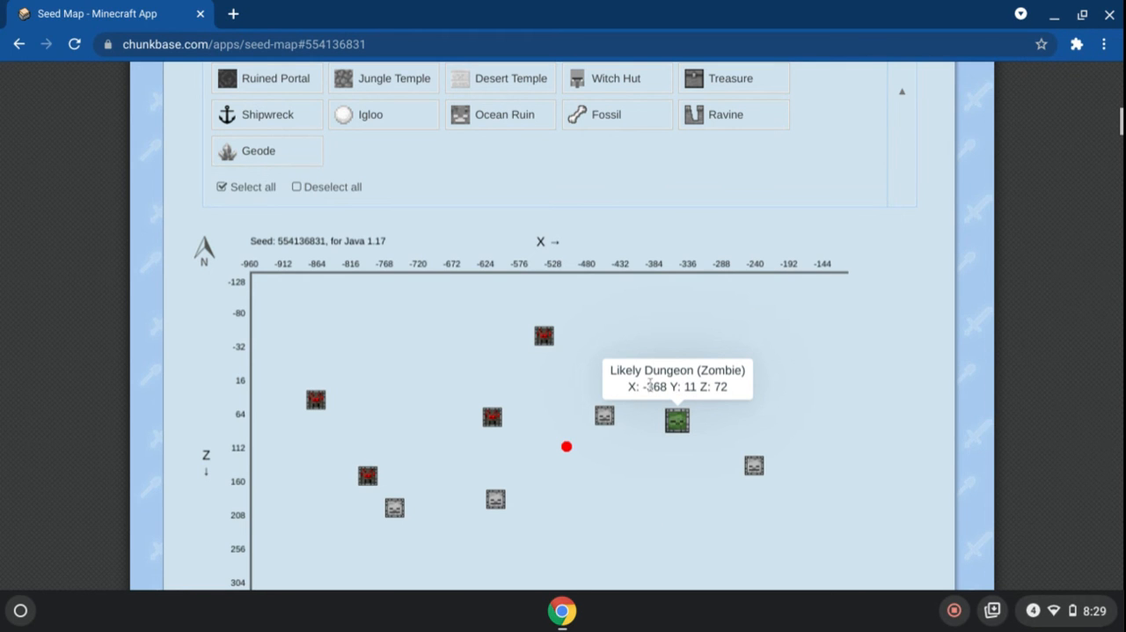
mouse_move(685, 431)
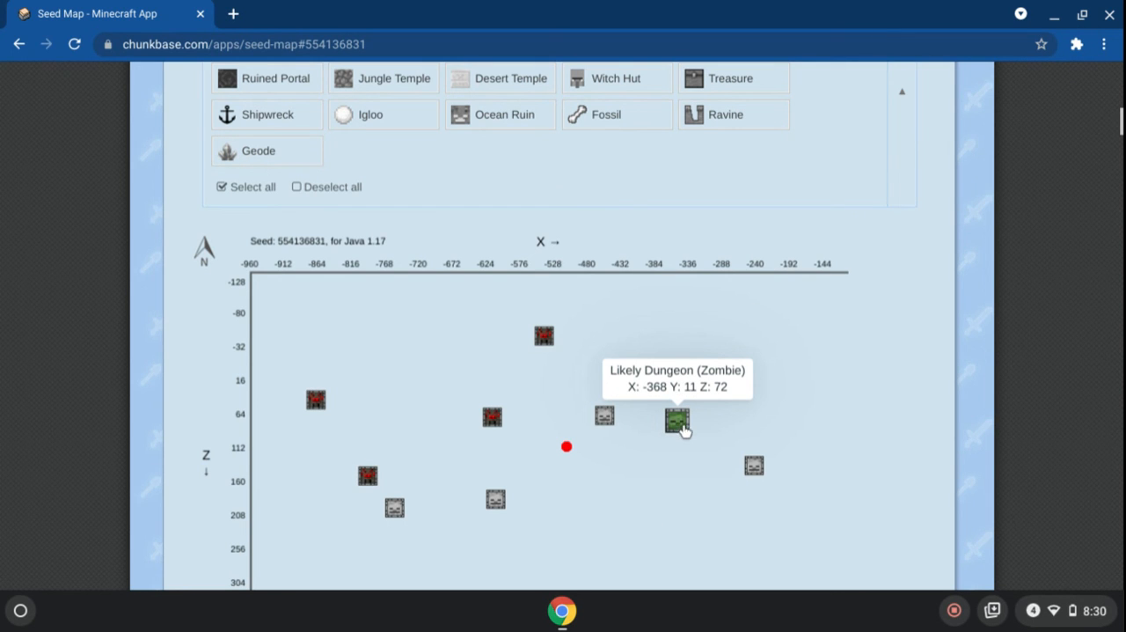
mouse_move(673, 431)
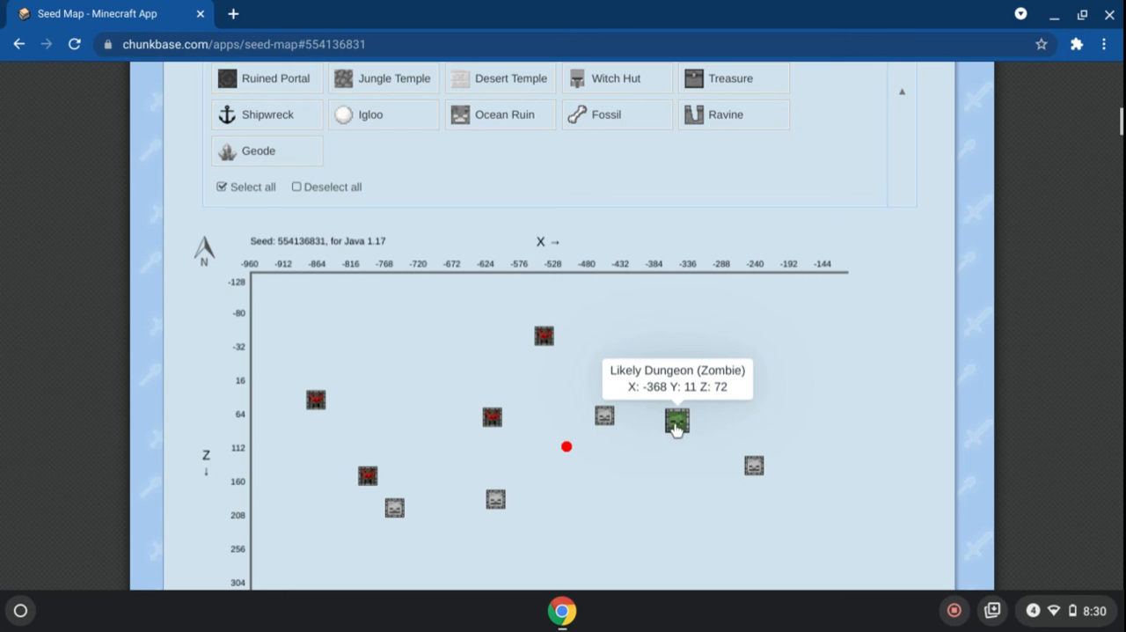
mouse_move(961, 371)
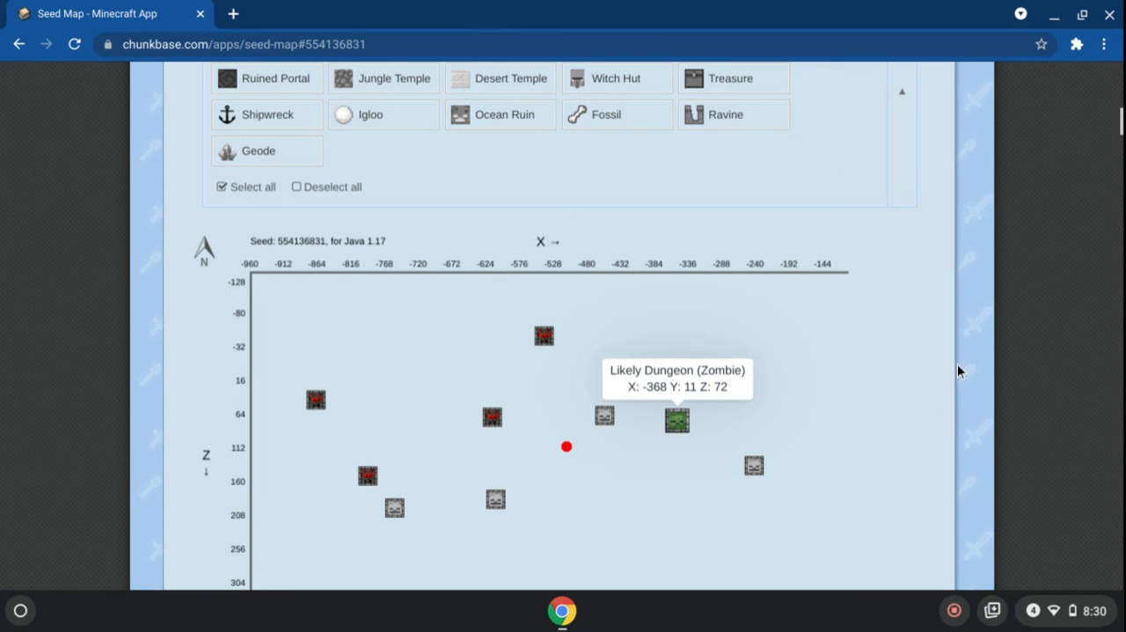
- Scroll up to the seed 554136831, Java 1.17 and Overworld settings above the map
scroll(up, 3)
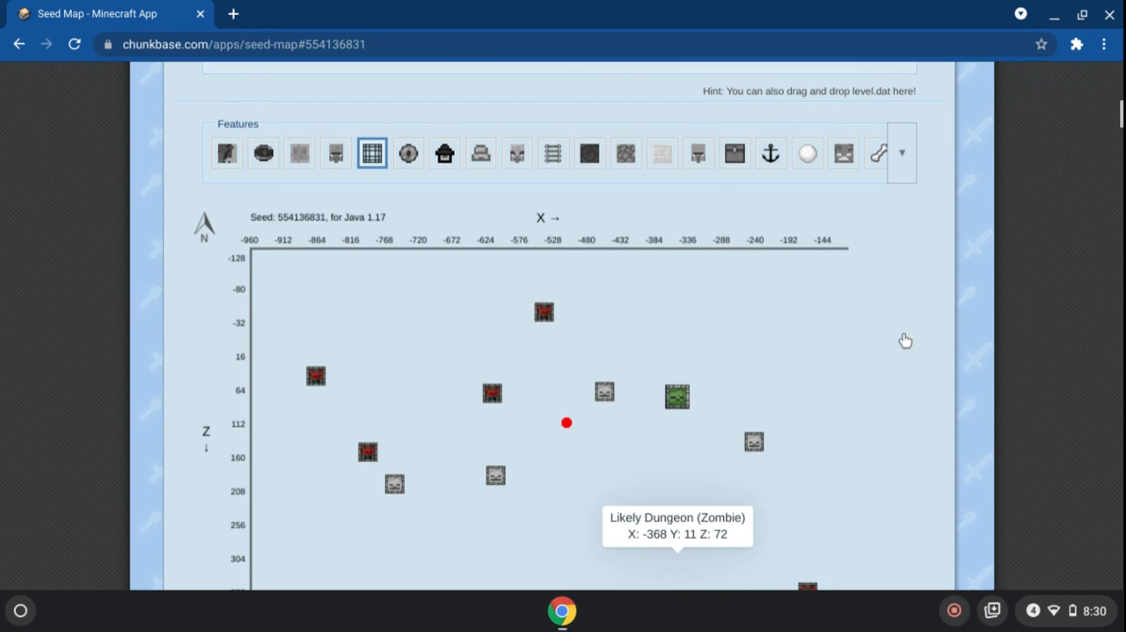
scroll(up, 3)
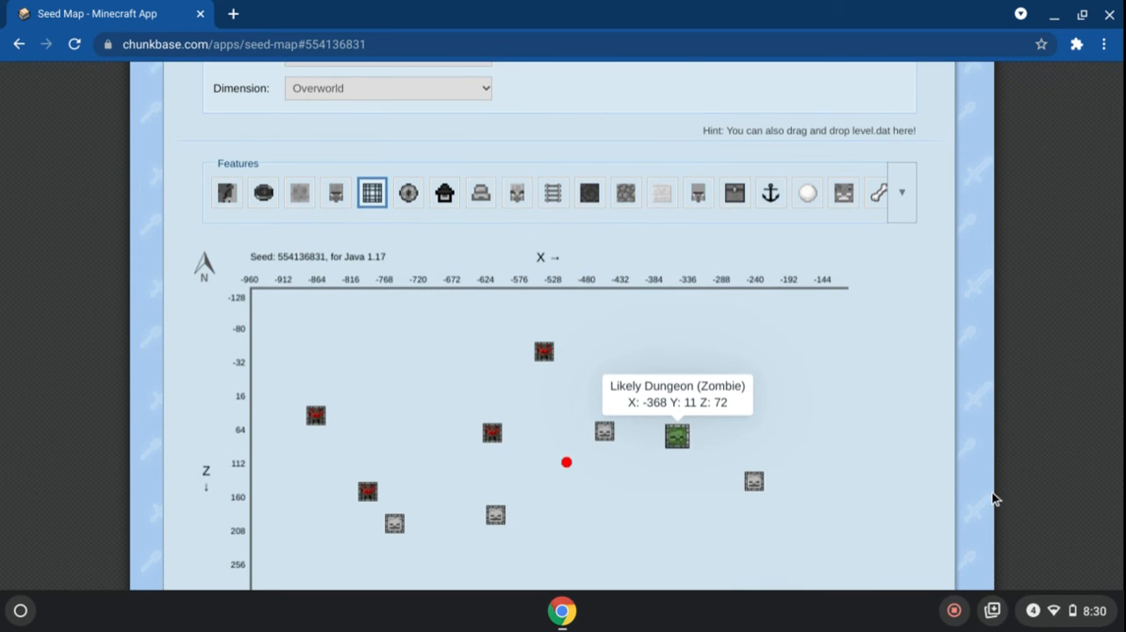
scroll(up, 3)
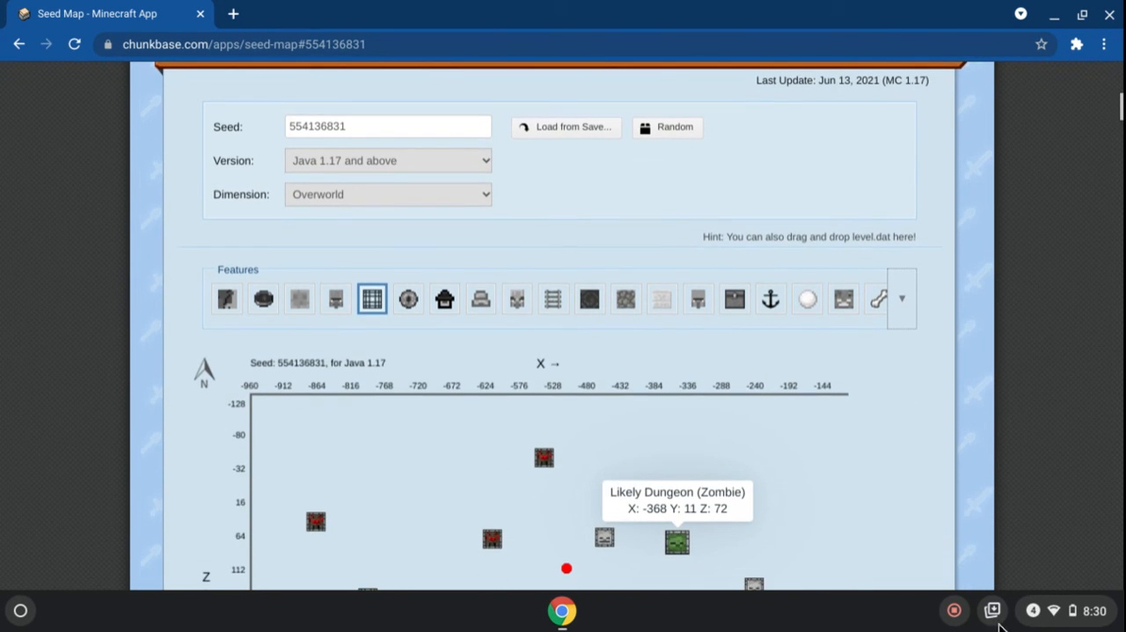